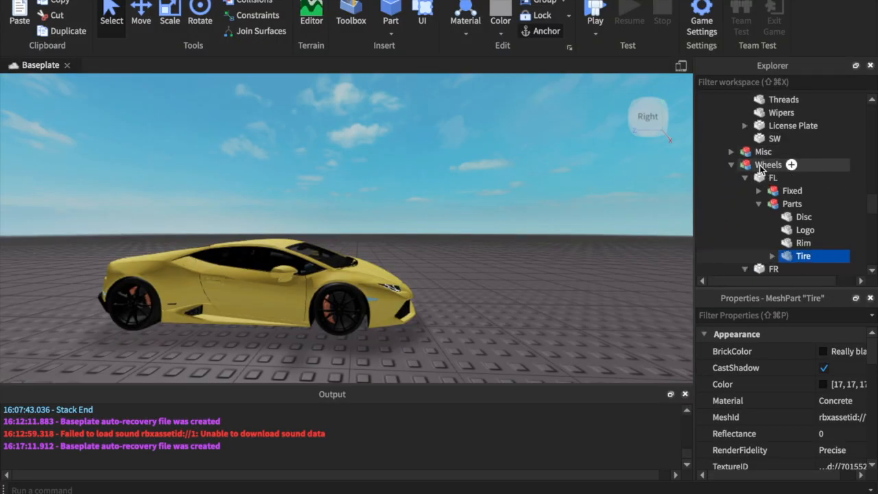
- Inspect the car's front-left wheel model and its Disc, Logo and Tire parts
{"action": "left_click", "coordinate": [748, 177]}
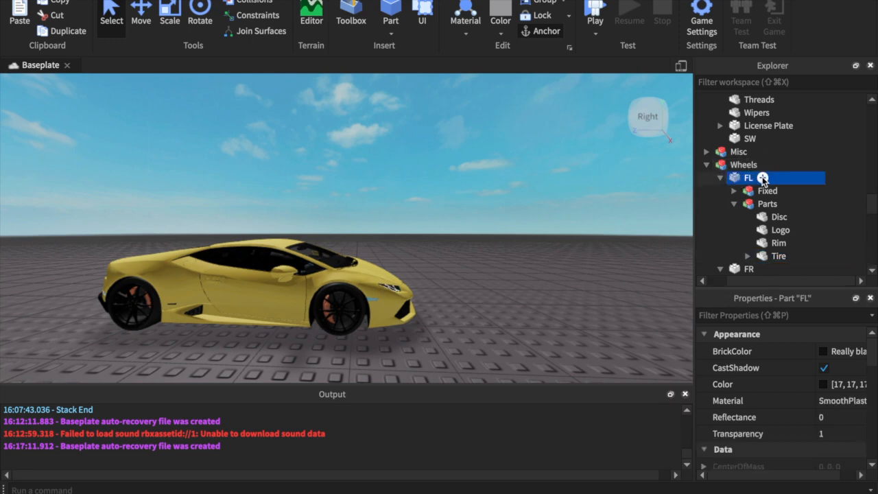
{"action": "left_click", "coordinate": [779, 217]}
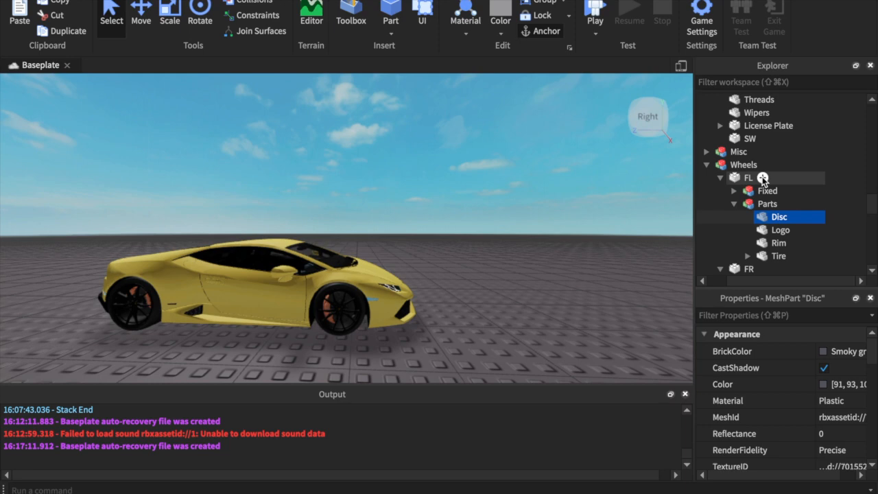
{"action": "left_click", "coordinate": [779, 231]}
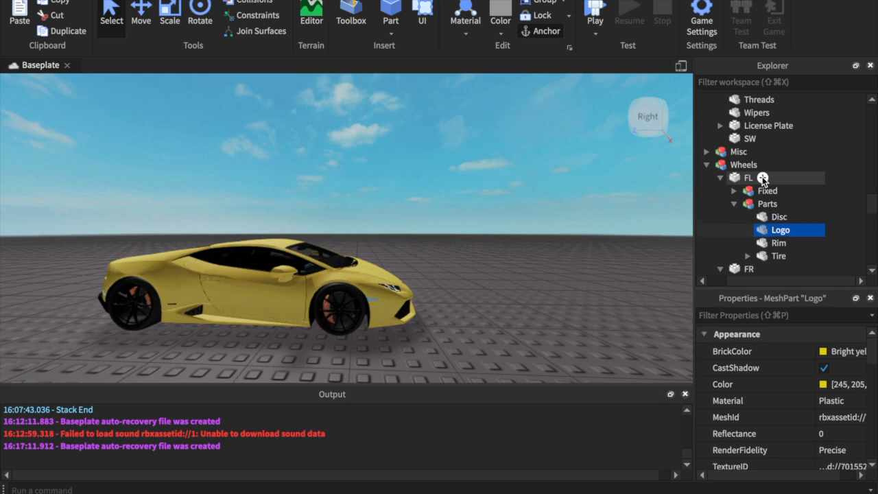
{"action": "left_click", "coordinate": [779, 257]}
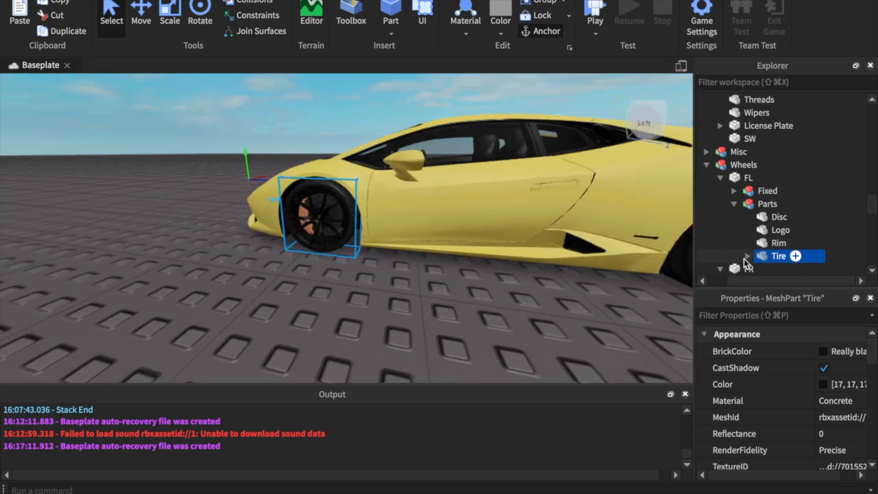
{"action": "mouse_move", "coordinate": [751, 192]}
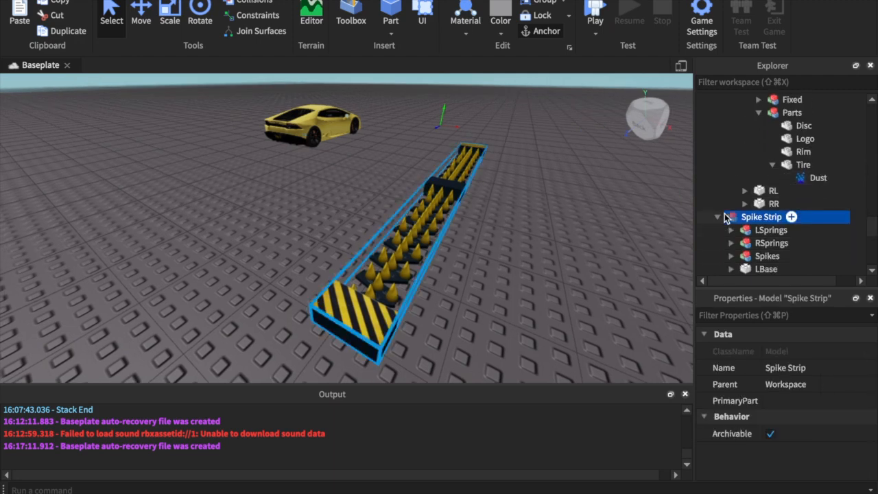
- Expand the Spike Strip's LBase decal and the Spikes group to list its Handle parts
{"action": "left_click", "coordinate": [772, 243]}
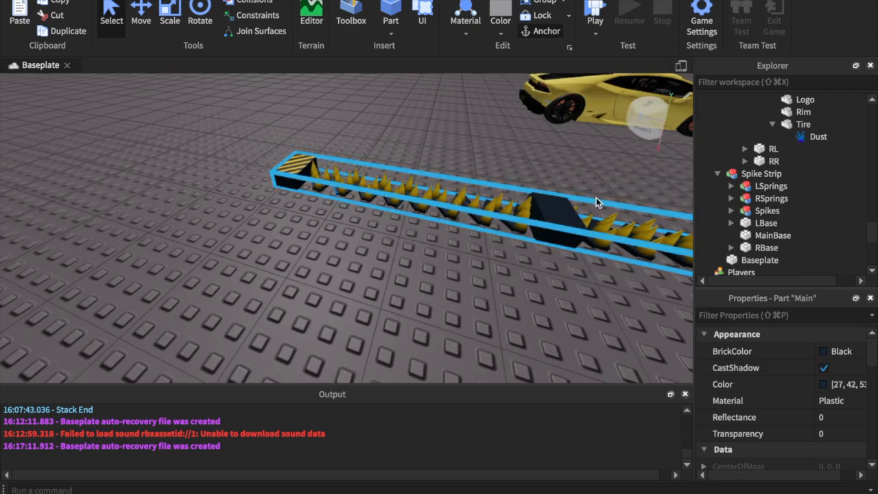
{"action": "left_click", "coordinate": [753, 234]}
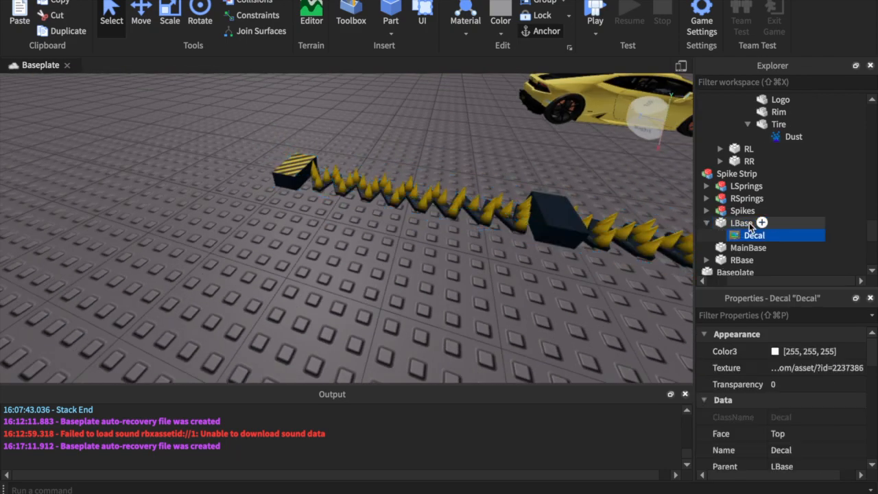
{"action": "left_click", "coordinate": [743, 211]}
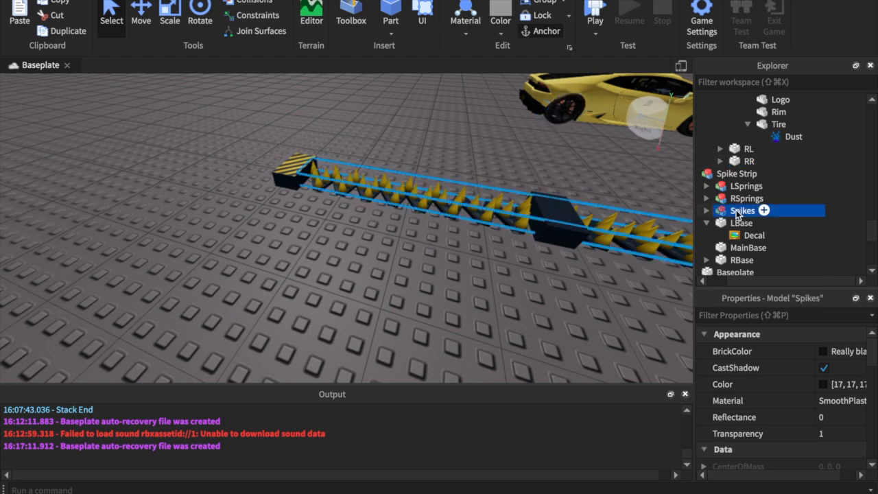
{"action": "left_click", "coordinate": [706, 211]}
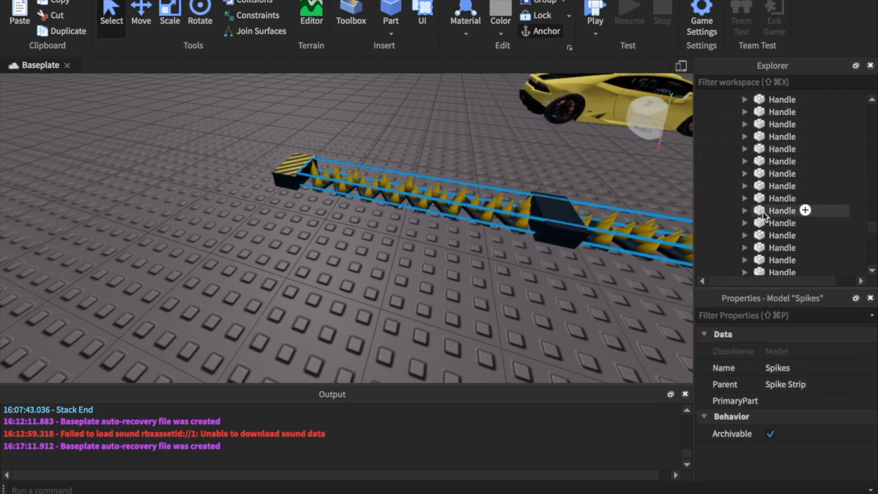
{"action": "left_click", "coordinate": [731, 236]}
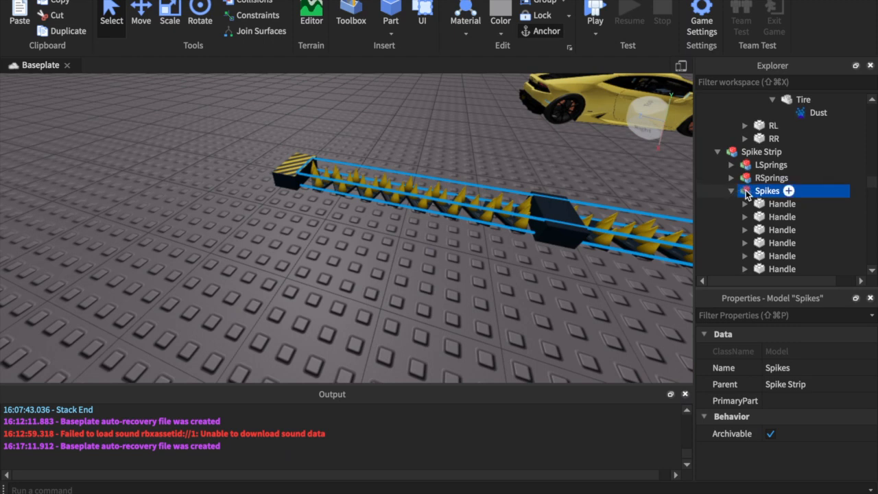
- Insert a new Script into the Spikes group via Insert Object
{"action": "right_click", "coordinate": [767, 190]}
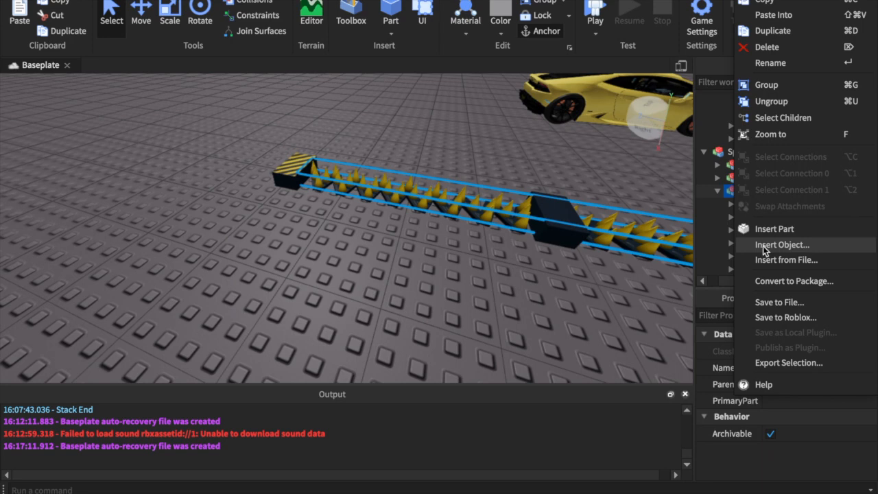
{"action": "left_click", "coordinate": [781, 244]}
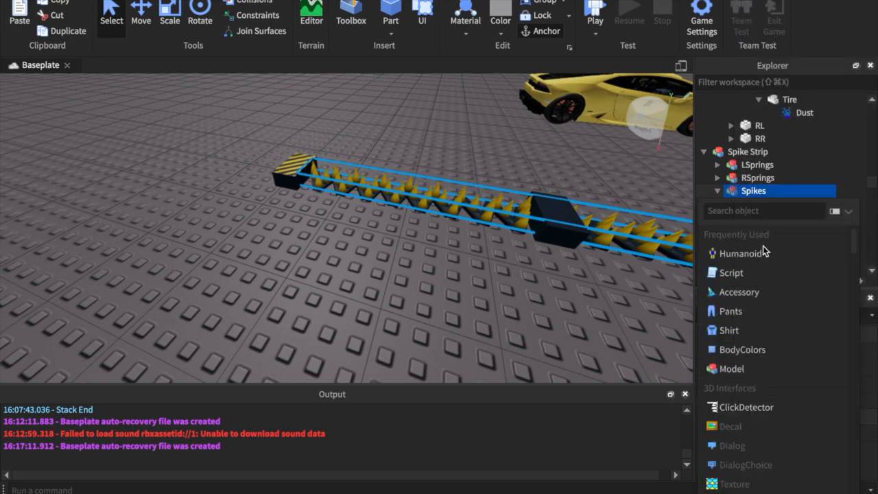
{"action": "left_click", "coordinate": [729, 271]}
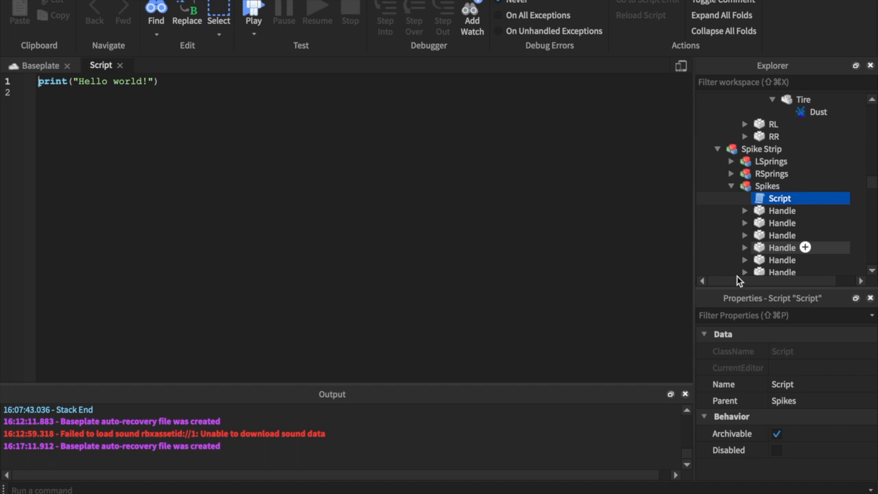
{"action": "mouse_move", "coordinate": [192, 83]}
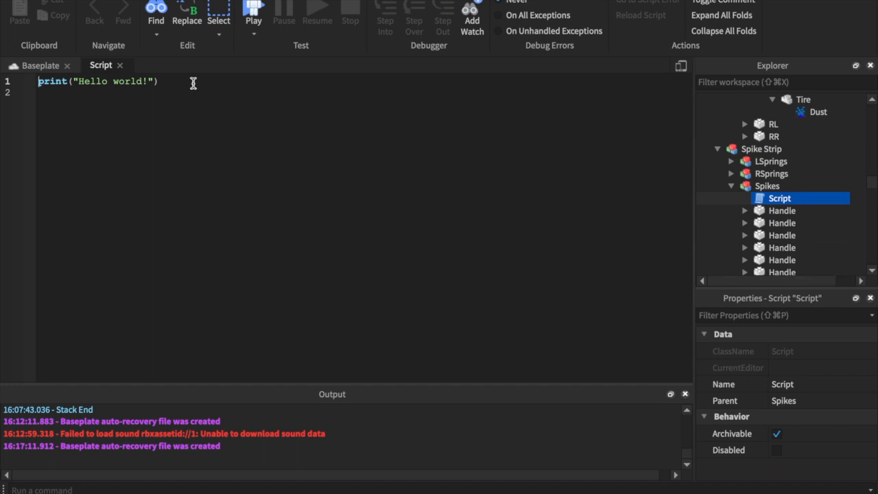
- Scroll the script editor while replacing the print line with a pairs for-loop
{"action": "scroll", "scroll_direction": "up", "scroll_amount": 3}
{"action": "type", "text": "for i,v in pairs(script"}
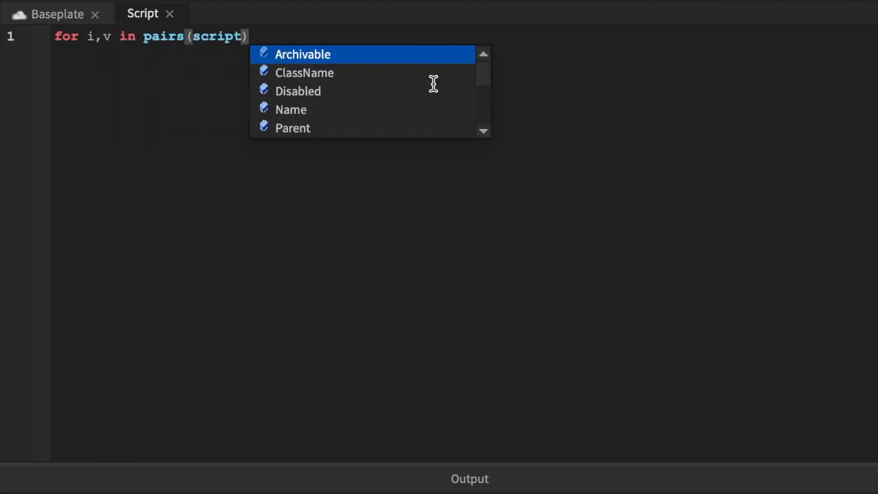
- Loop over script.Parent:GetChildren() with for i,v in pairs ... do
{"action": "type", "text": ".Parent:C"}
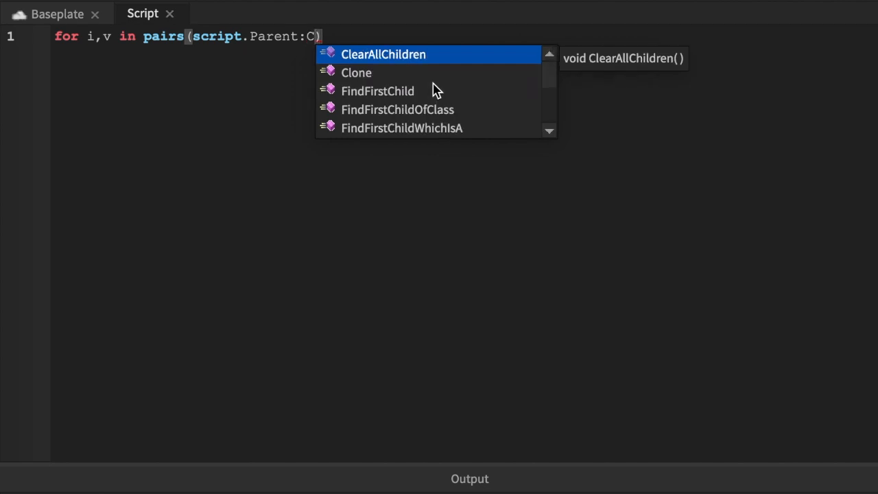
{"action": "type", "text": "etchildren("}
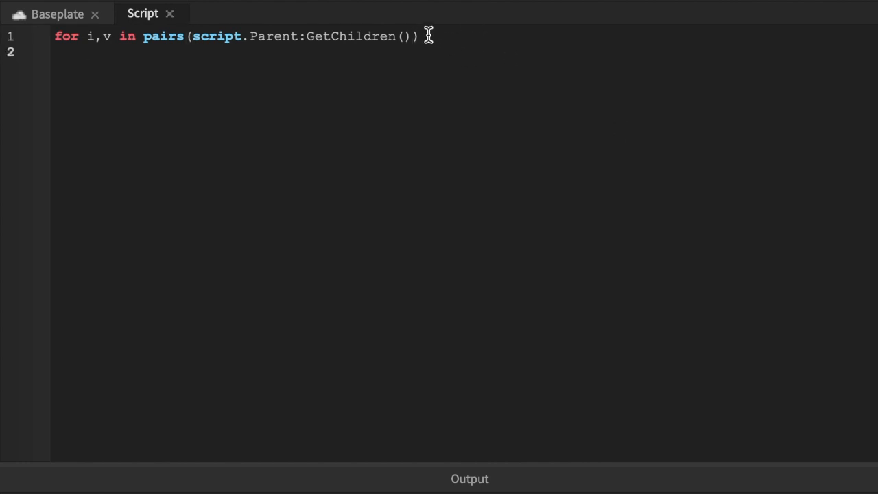
{"action": "type", "text": "do"}
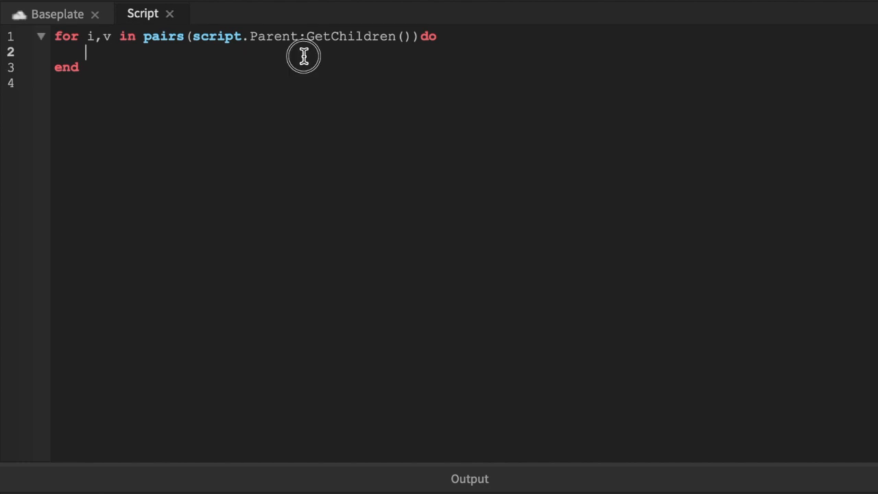
{"action": "mouse_move", "coordinate": [450, 137]}
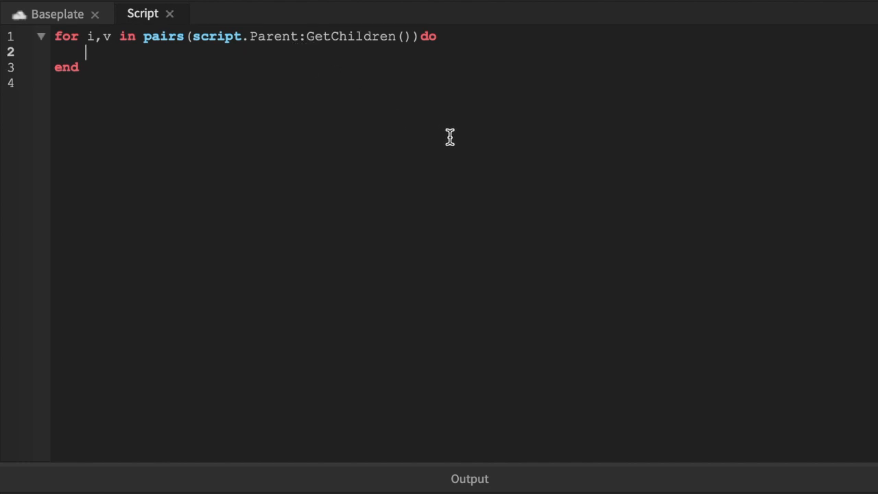
- Connect each child's Touched event to function(hit) and start 'if hit.Name'
{"action": "type", "text": "v.Touched:"}
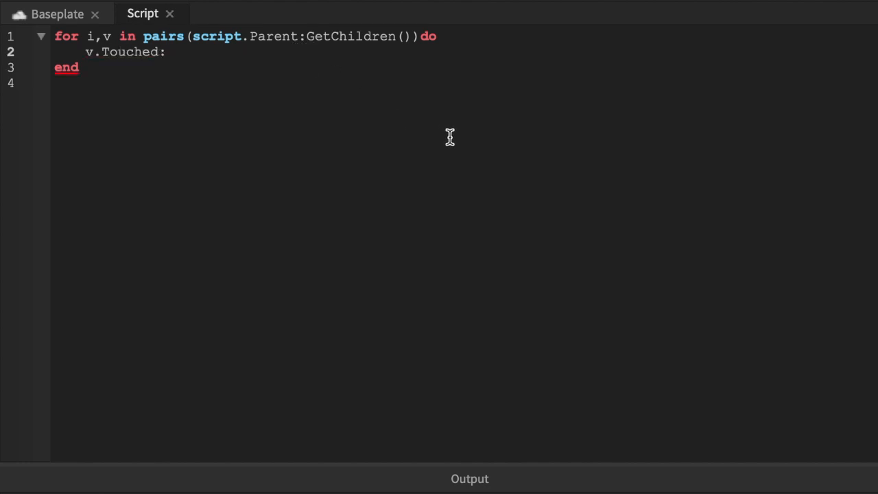
{"action": "type", "text": "ConnectFu"}
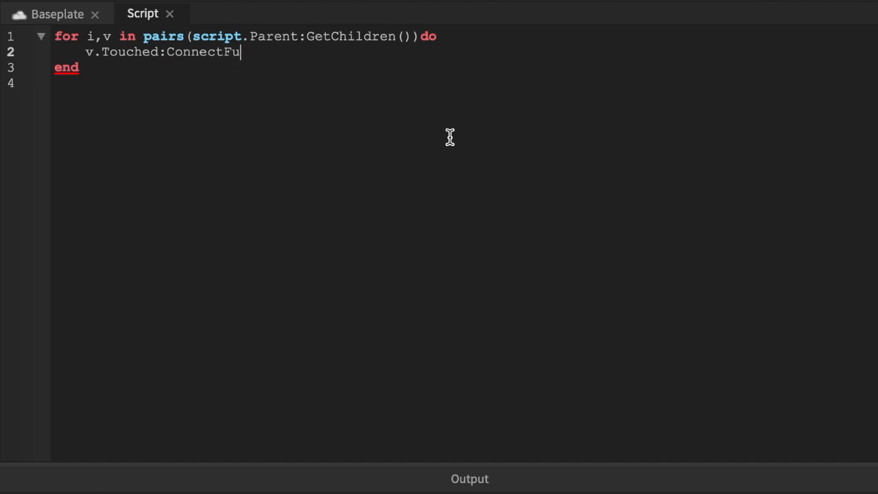
{"action": "key", "text": "Backspace"}
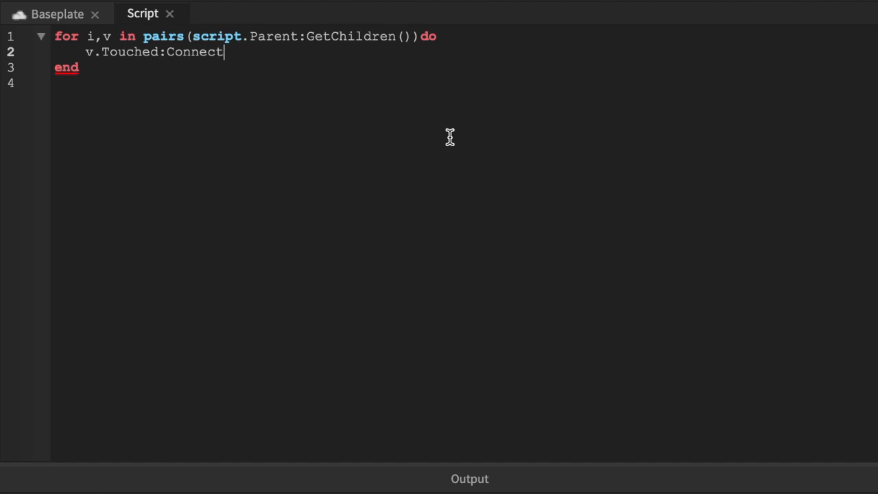
{"action": "type", "text": "(function("}
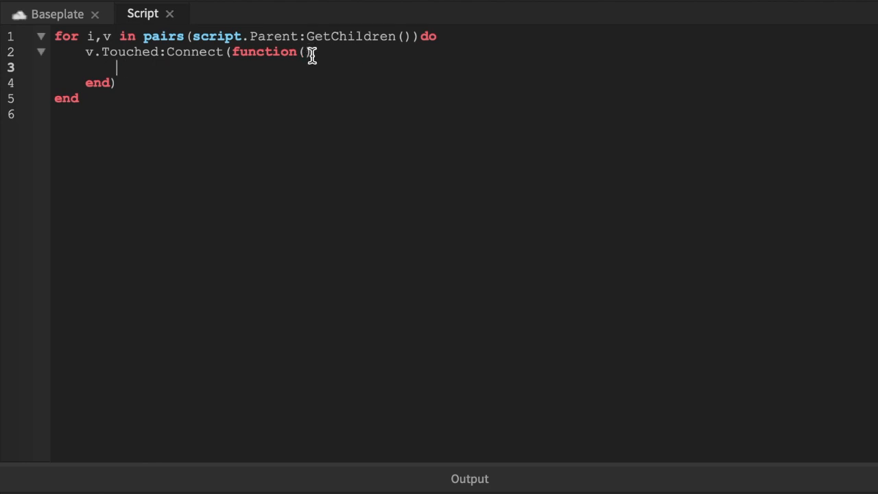
{"action": "type", "text": "hit"}
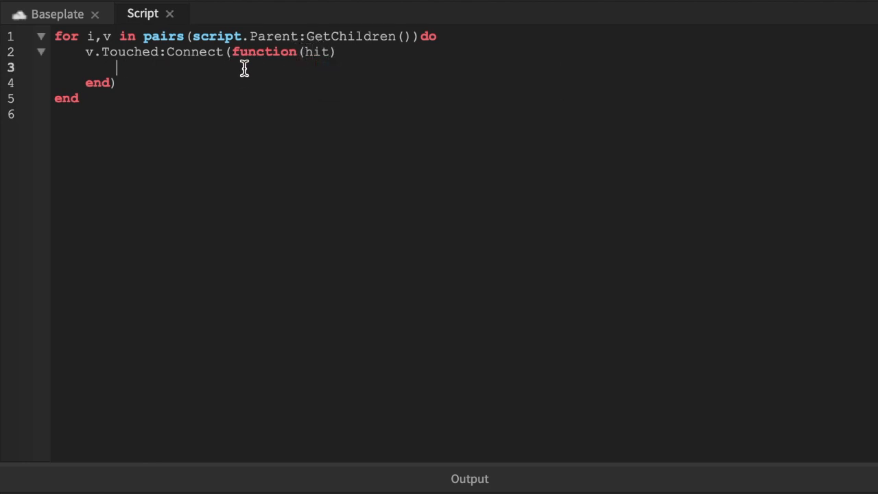
{"action": "type", "text": "if"}
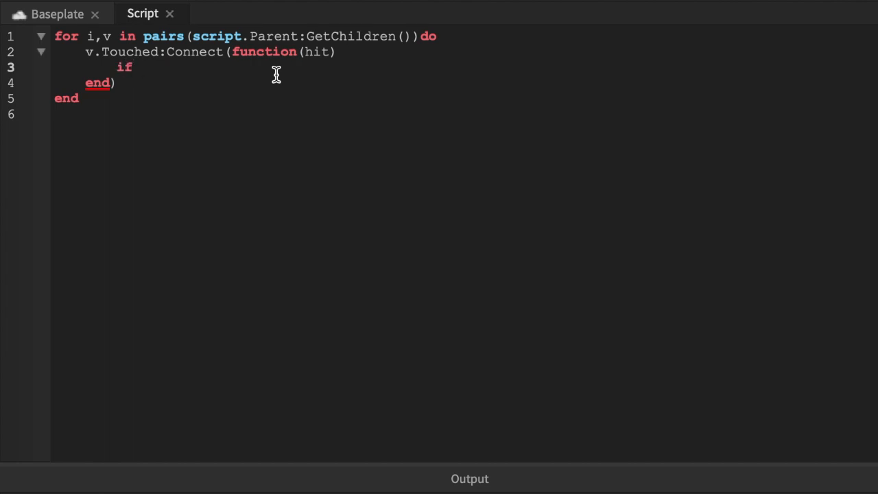
{"action": "type", "text": "hit.Name"}
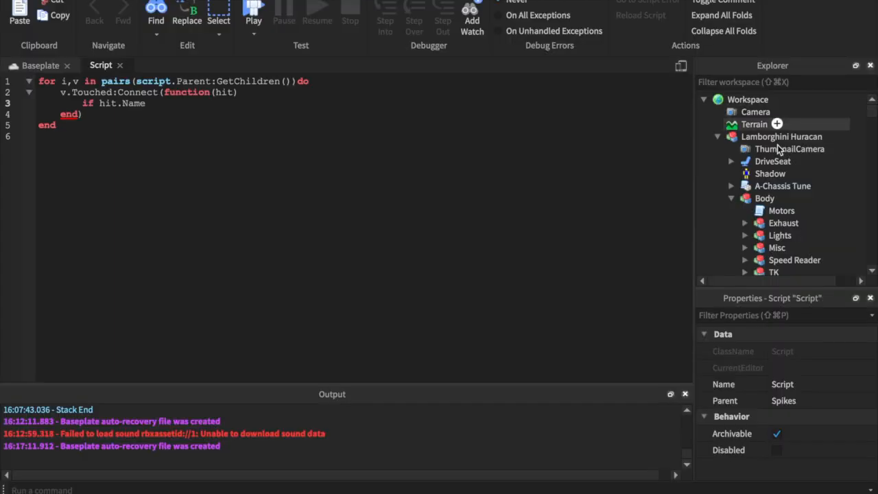
- Switch to the Baseplate scene and browse the Lamborghini Huracan model's children
{"action": "left_click", "coordinate": [39, 64]}
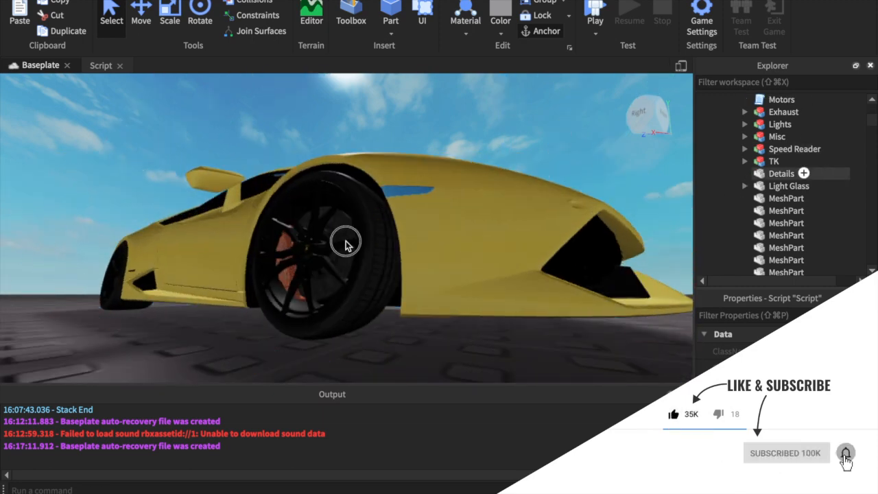
{"action": "left_click", "coordinate": [345, 244]}
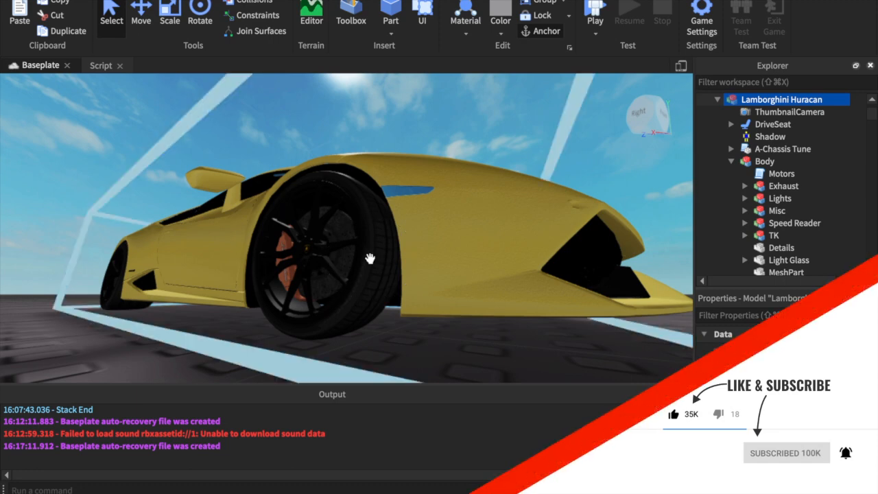
{"action": "scroll", "scroll_direction": "down", "scroll_amount": 3}
{"action": "type", "text": "t"}
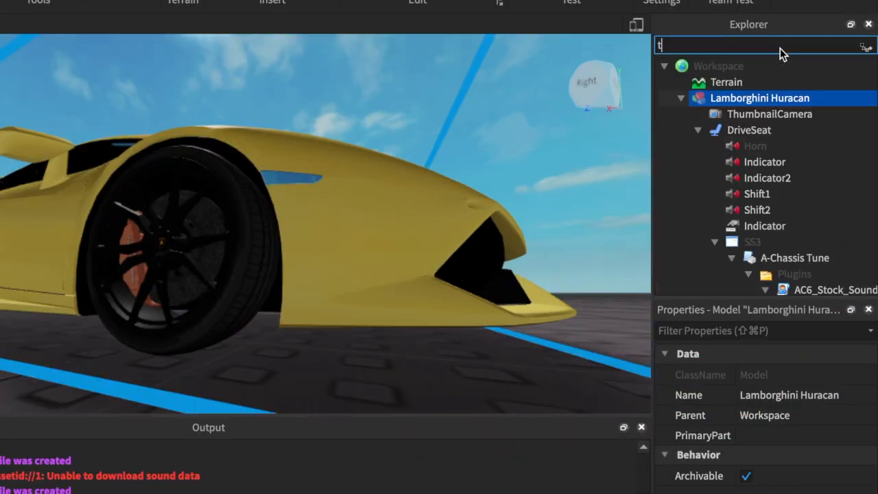
- Filter the Explorer for 'tire' and inspect the front-right wheel's Tire MeshPart properties
{"action": "type", "text": "ire"}
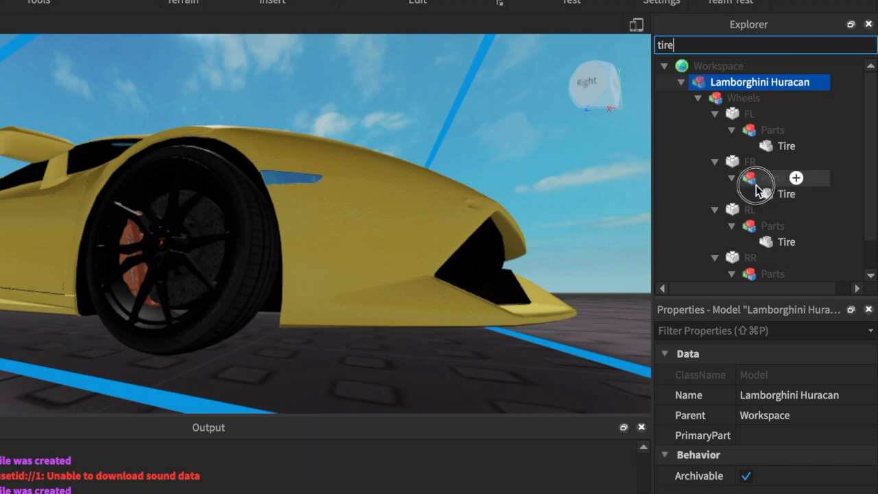
{"action": "left_click", "coordinate": [786, 193]}
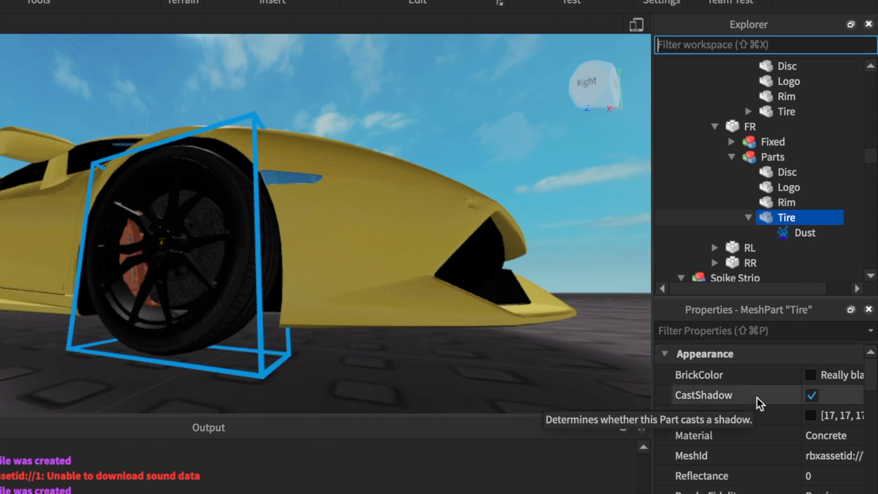
{"action": "mouse_move", "coordinate": [795, 456]}
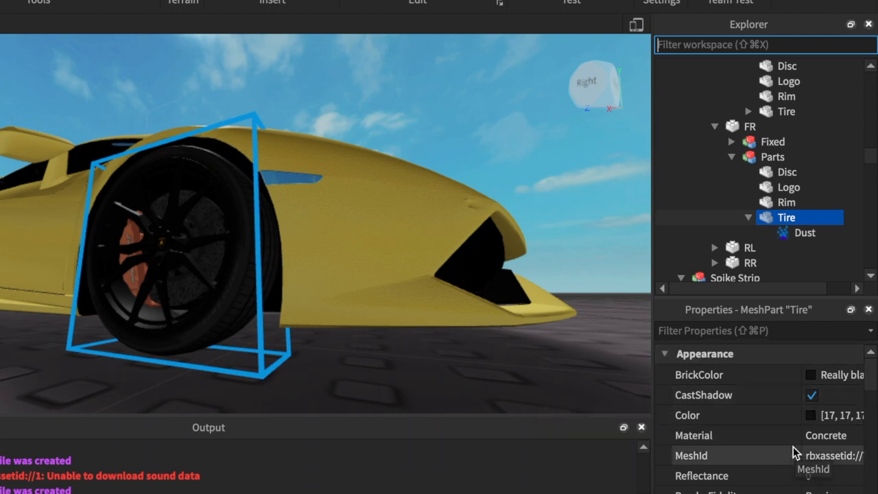
{"action": "scroll", "scroll_direction": "down", "scroll_amount": 3}
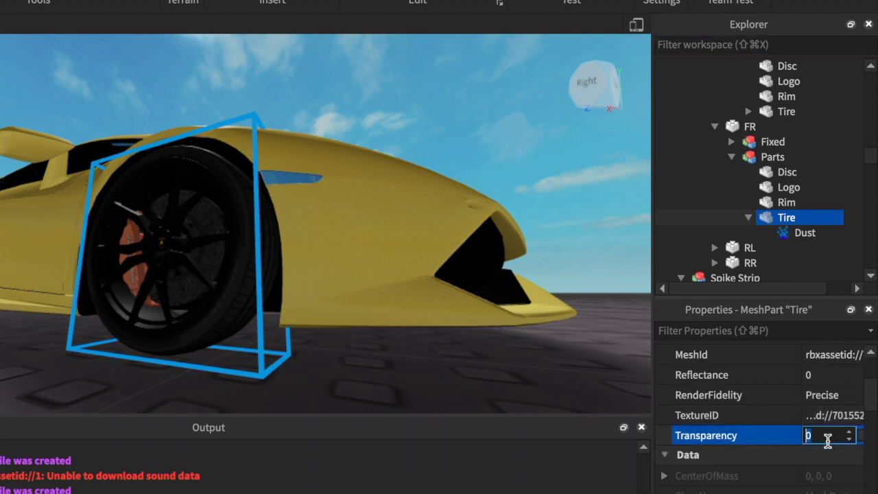
{"action": "type", "text": "1"}
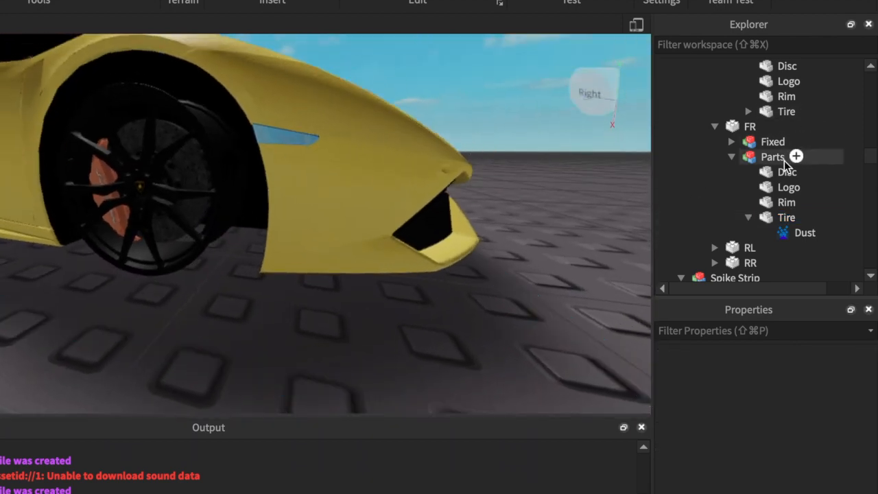
- Check the Tire part and its FR wheel parent, then return to the spike script
{"action": "left_click", "coordinate": [786, 217]}
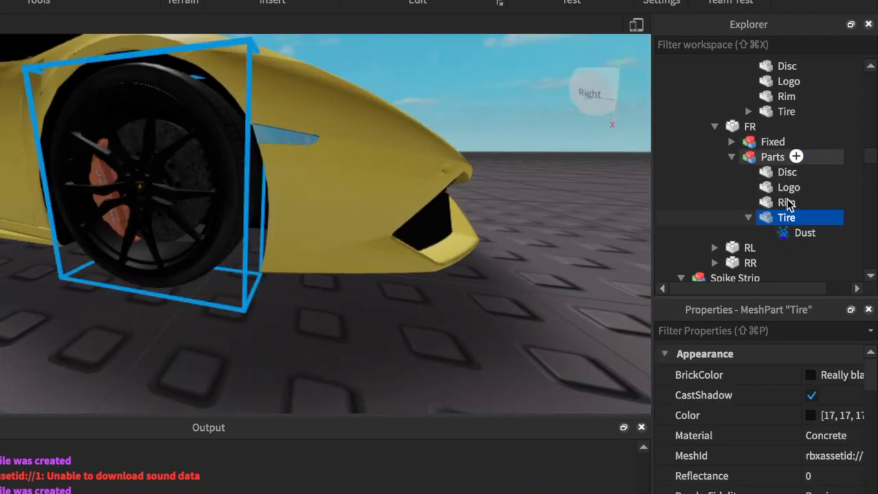
{"action": "left_click", "coordinate": [271, 162]}
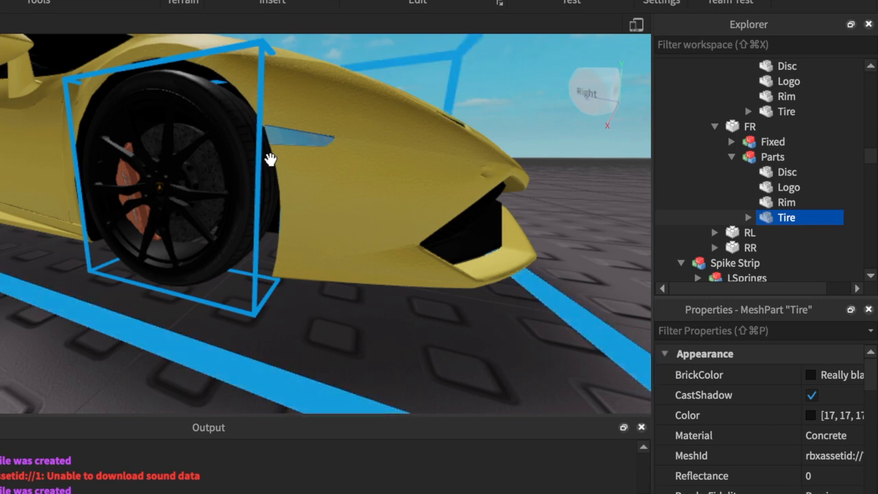
{"action": "left_click", "coordinate": [718, 127]}
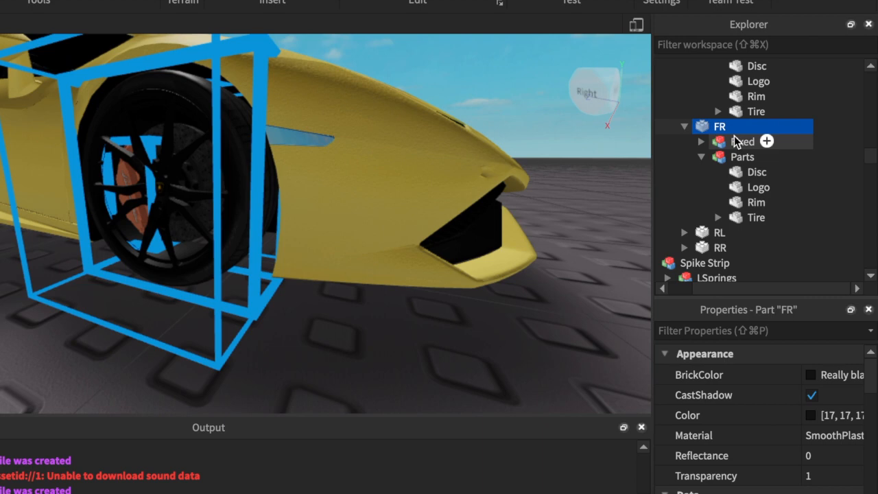
{"action": "mouse_move", "coordinate": [674, 120]}
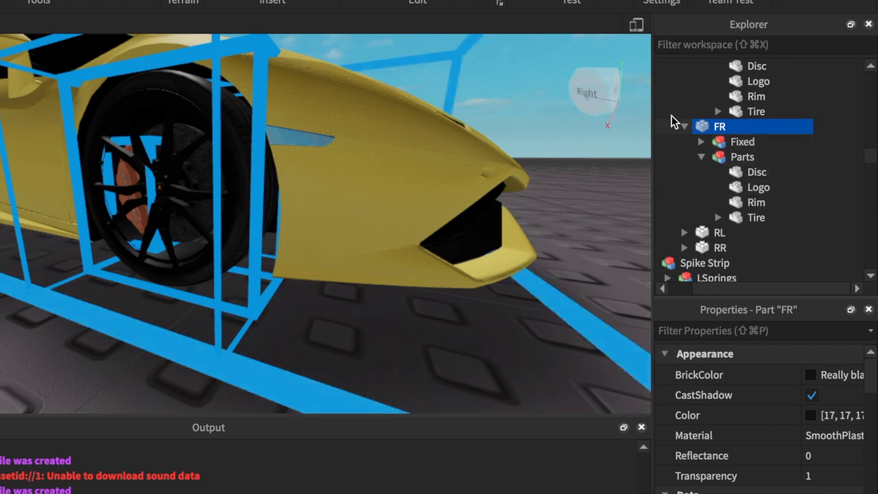
{"action": "left_click", "coordinate": [101, 64]}
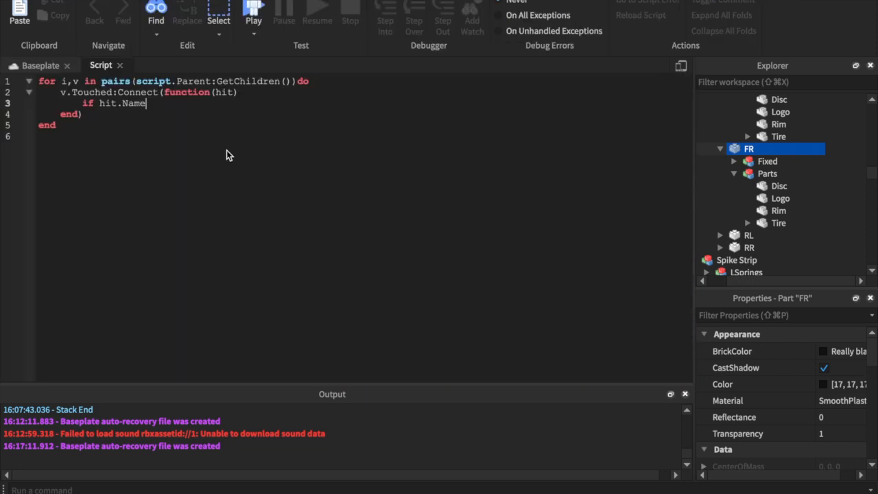
- Complete the check as hit.Name == "Tire" and store hit in a local tire variable
{"action": "double_click", "coordinate": [134, 103]}
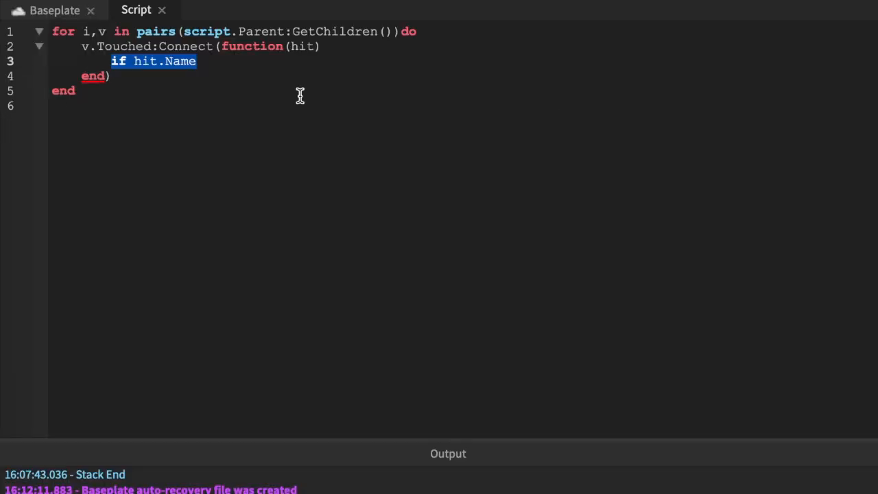
{"action": "type", "text": "=="}
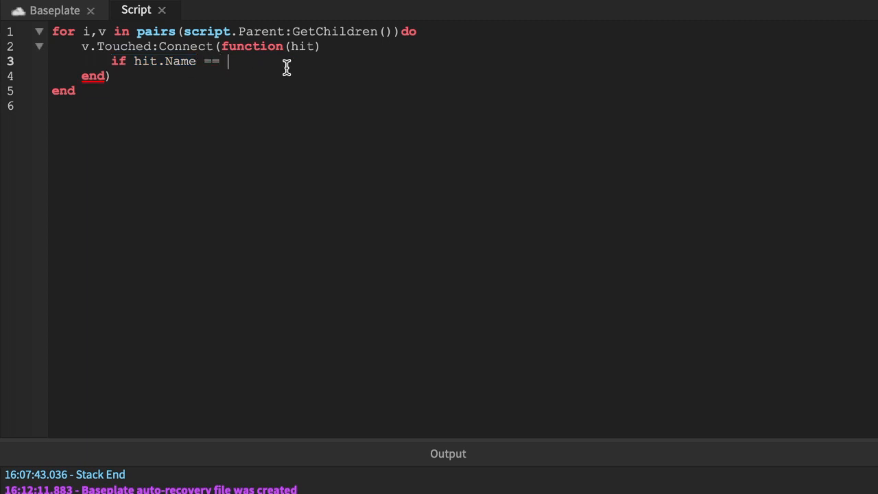
{"action": "type", "text": "\"\""}
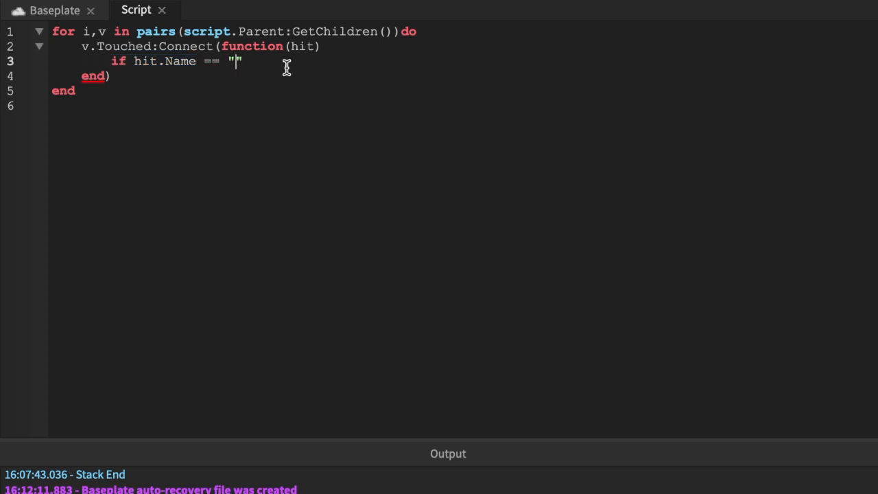
{"action": "type", "text": "Tire"}
{"action": "type", "text": "local"}
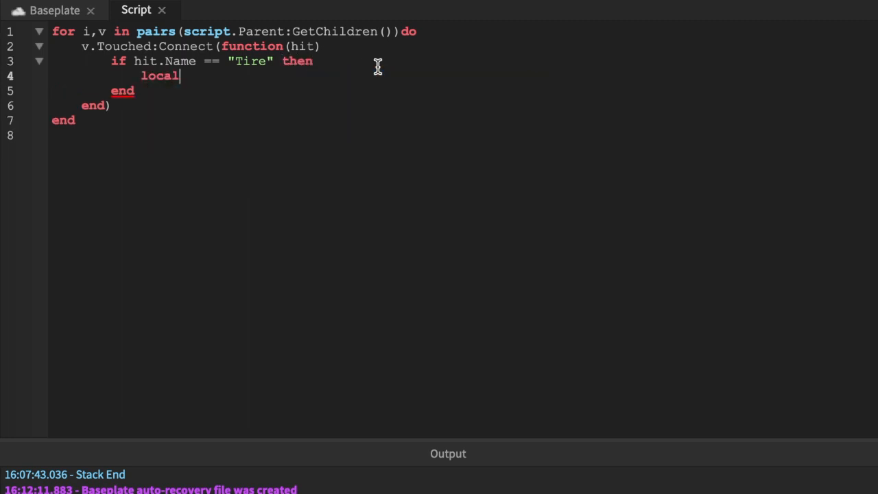
{"action": "type", "text": "tire = hit"}
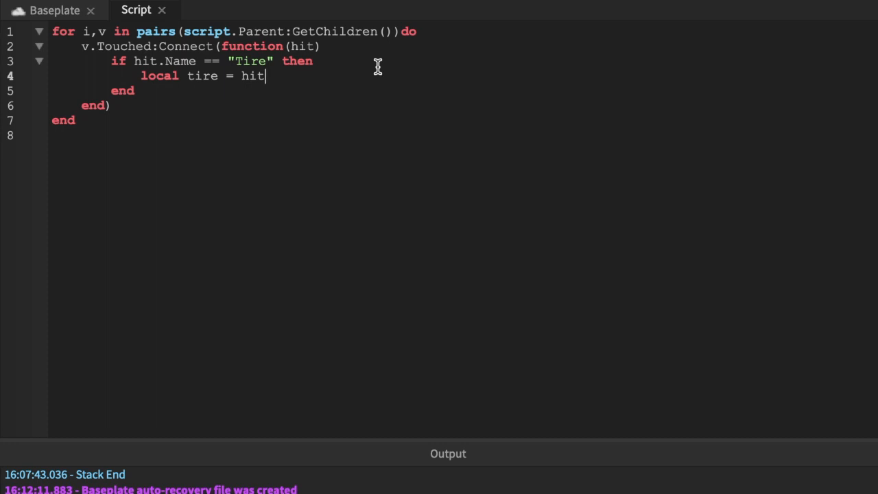
{"action": "mouse_move", "coordinate": [571, 151]}
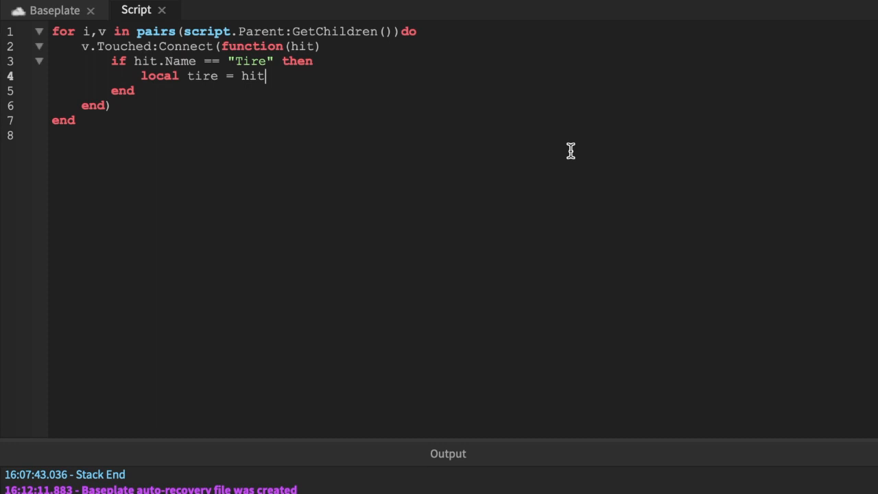
{"action": "mouse_move", "coordinate": [259, 85]}
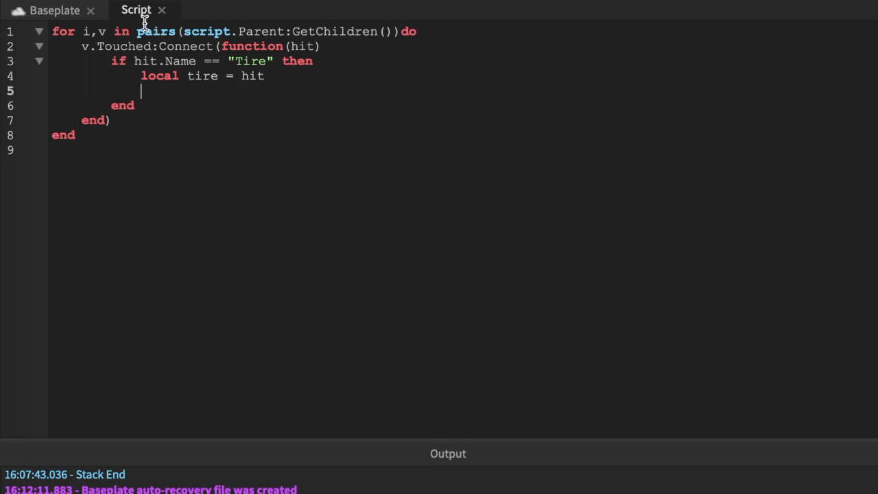
{"action": "mouse_move", "coordinate": [55, 11]}
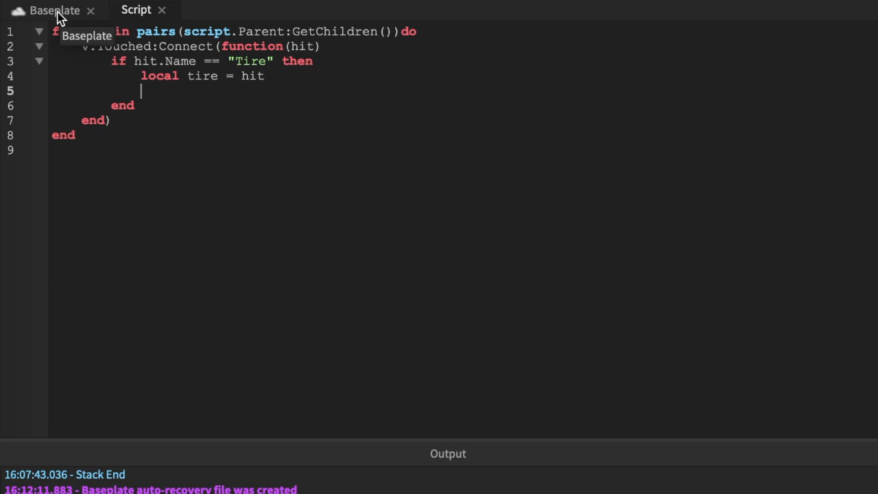
{"action": "mouse_move", "coordinate": [337, 69]}
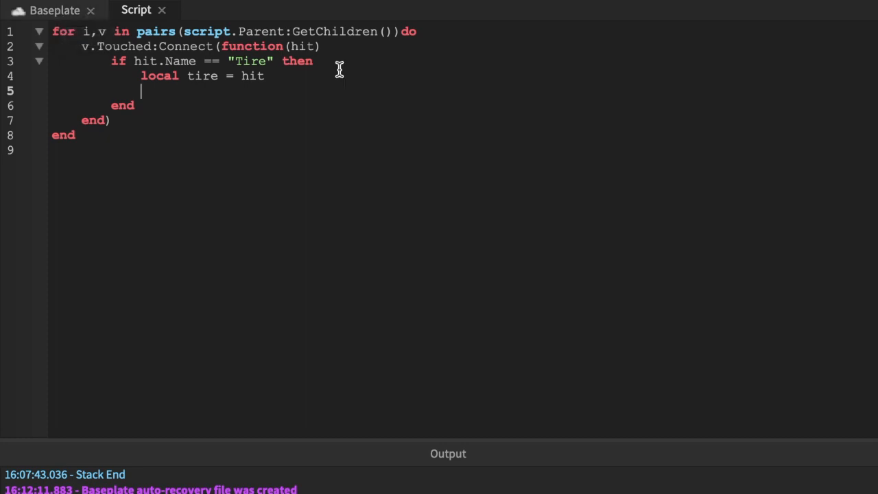
- Glance at the car's tire in the scene and return to the script
{"action": "left_click", "coordinate": [55, 11]}
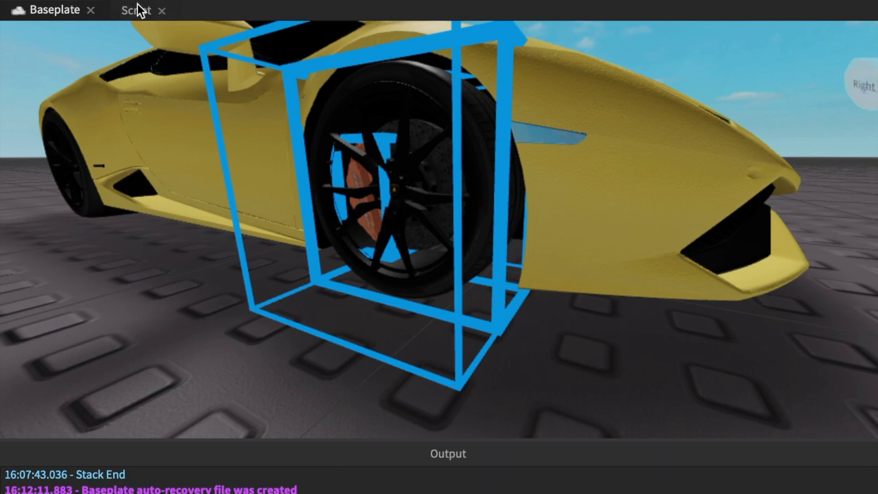
{"action": "left_click", "coordinate": [134, 10]}
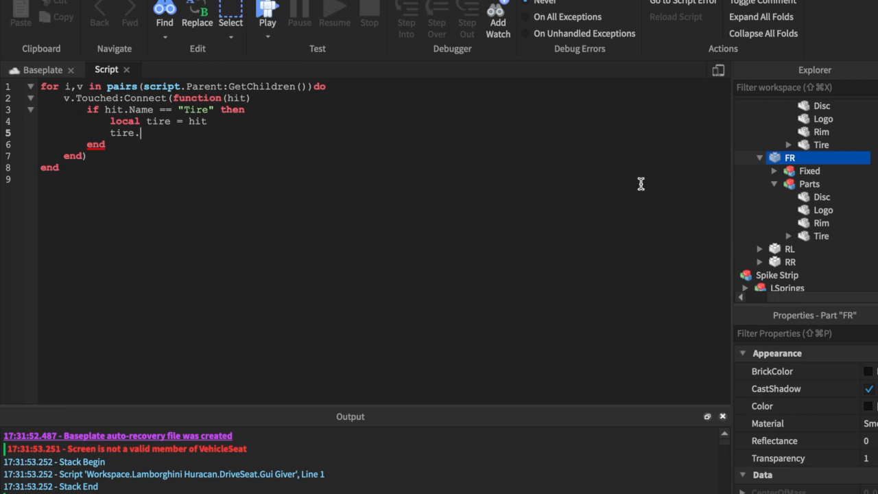
- Add 'tire.Transparency = 1', checking the Tire part's properties
{"action": "left_click", "coordinate": [820, 236]}
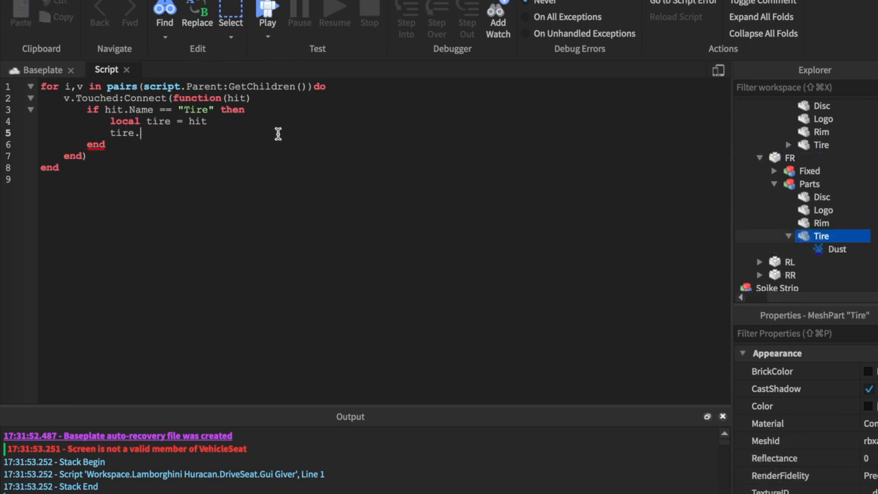
{"action": "type", "text": "Transparency"}
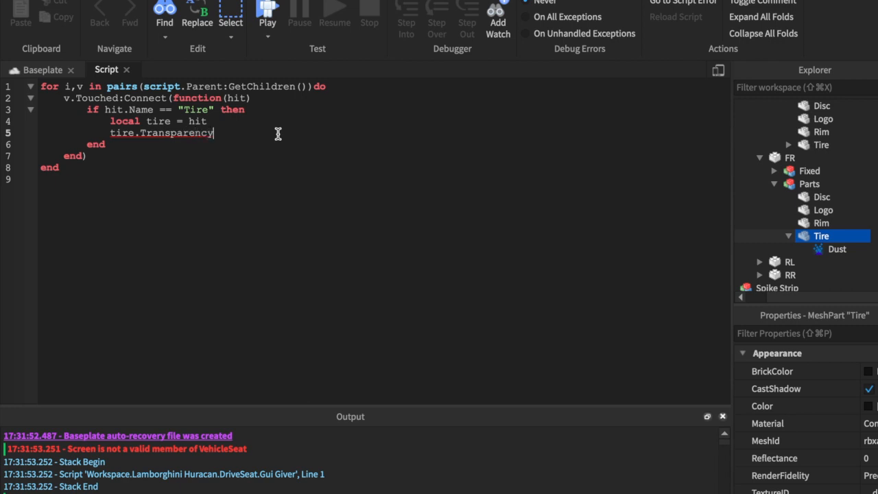
{"action": "type", "text": "= 1"}
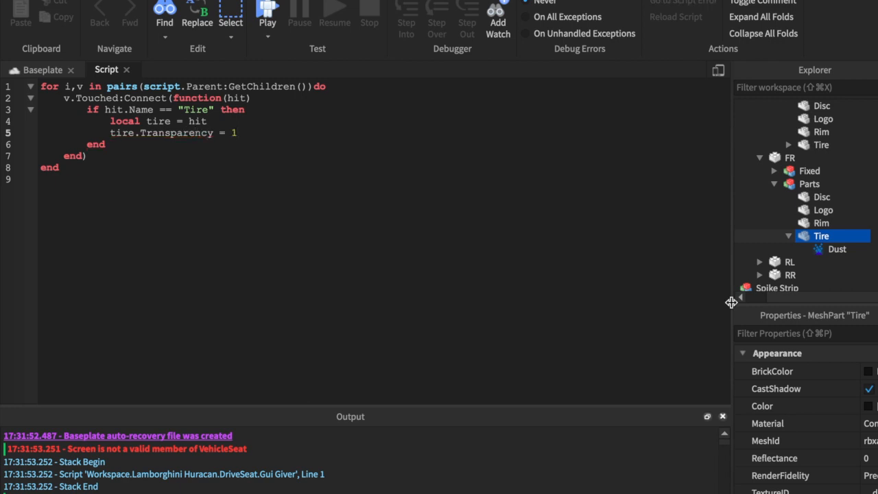
{"action": "scroll", "scroll_direction": "down", "scroll_amount": 3}
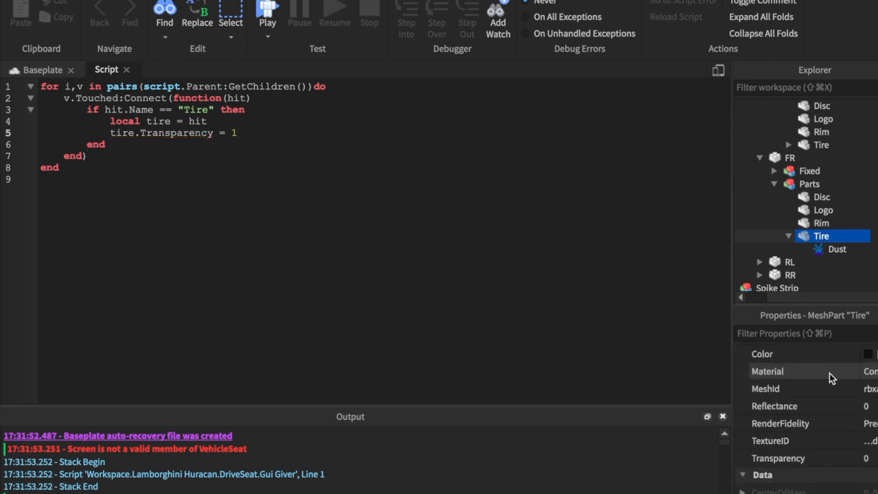
{"action": "scroll", "scroll_direction": "down", "scroll_amount": 3}
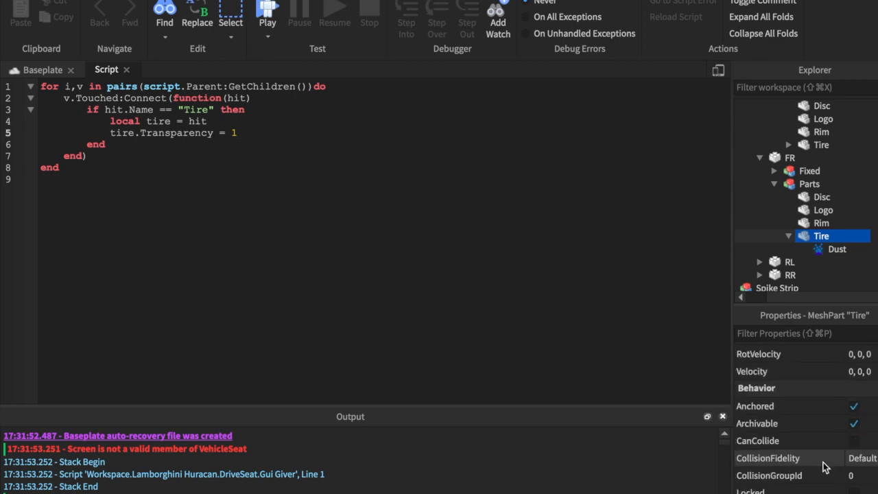
{"action": "scroll", "scroll_direction": "down", "scroll_amount": 3}
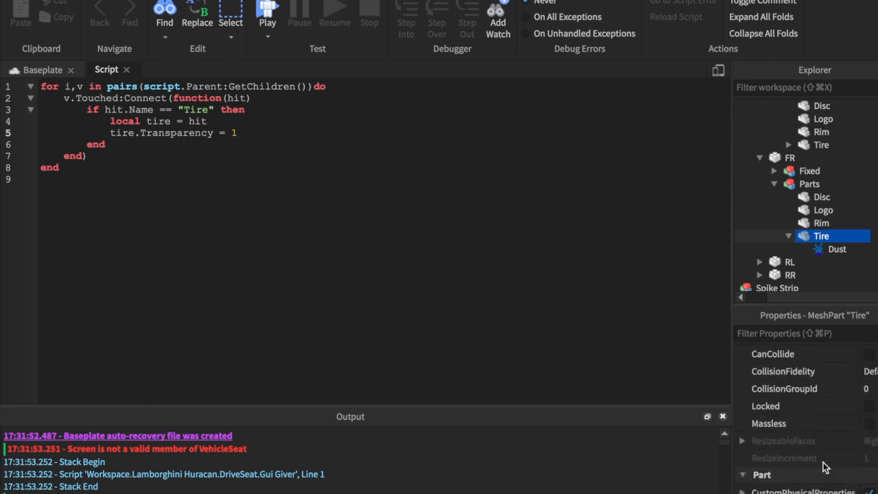
{"action": "scroll", "scroll_direction": "down", "scroll_amount": 3}
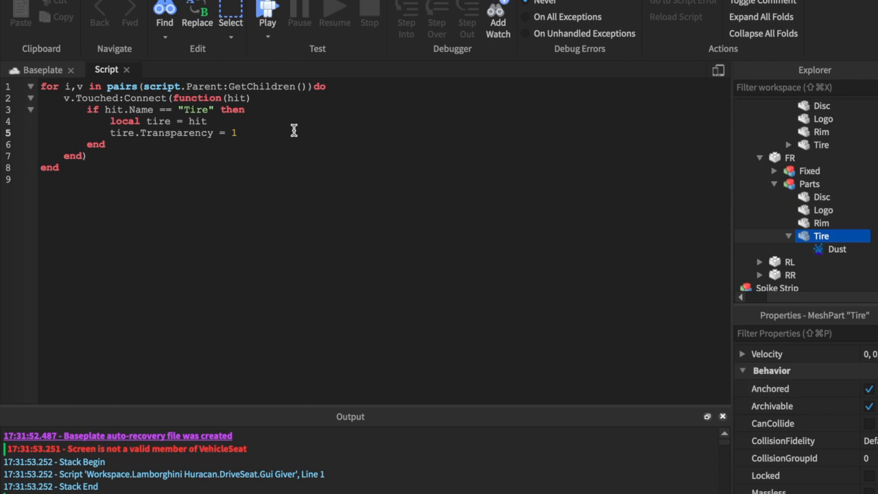
{"action": "mouse_move", "coordinate": [321, 208]}
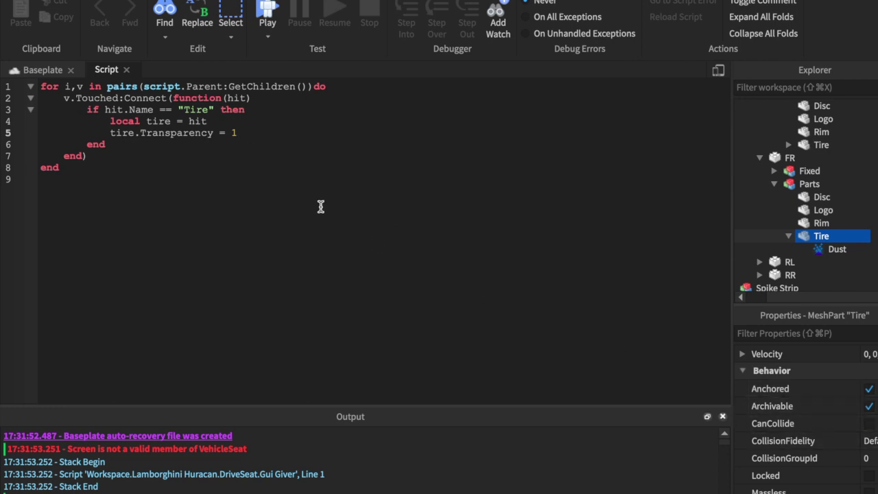
- Add 'tire.CanCollide = false' and start a play test of the game
{"action": "type", "text": "tire.CanColl"}
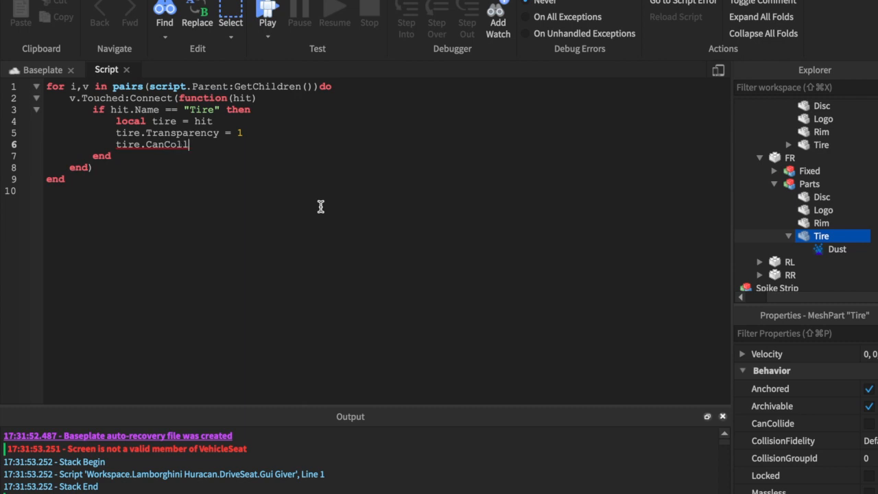
{"action": "type", "text": "ide ="}
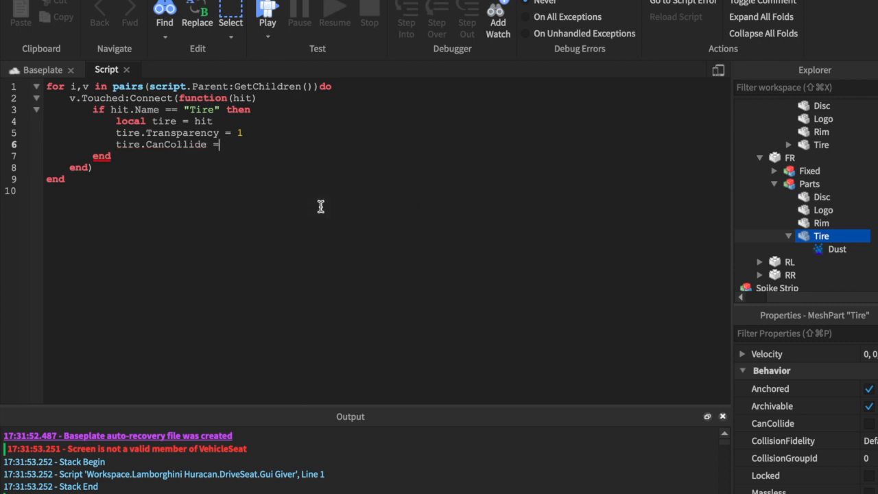
{"action": "type", "text": "false"}
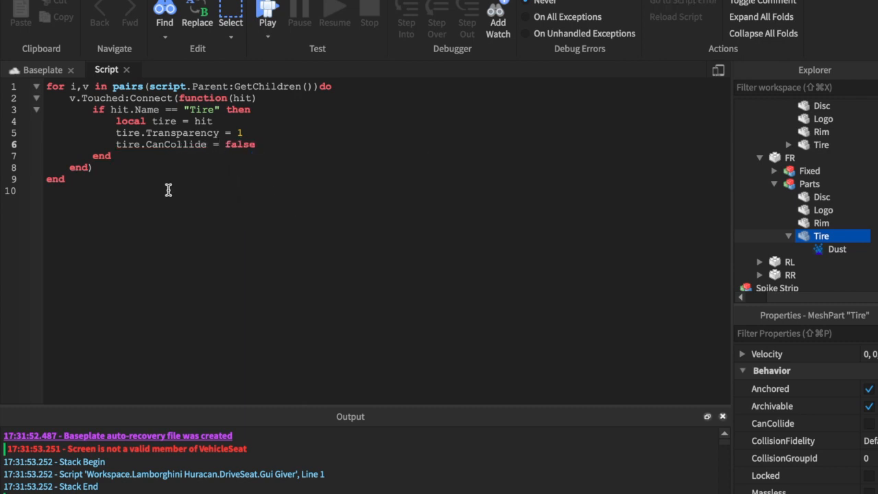
{"action": "triple_click", "coordinate": [172, 144]}
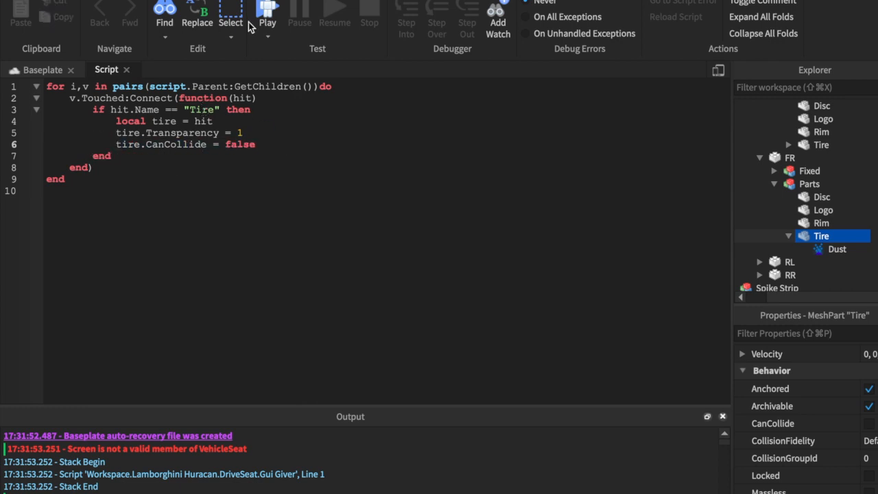
{"action": "mouse_move", "coordinate": [268, 14]}
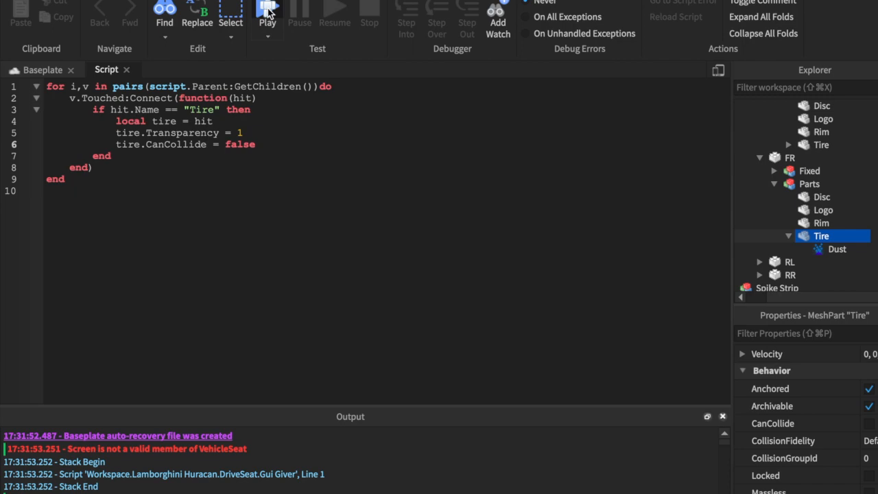
{"action": "left_click", "coordinate": [268, 14]}
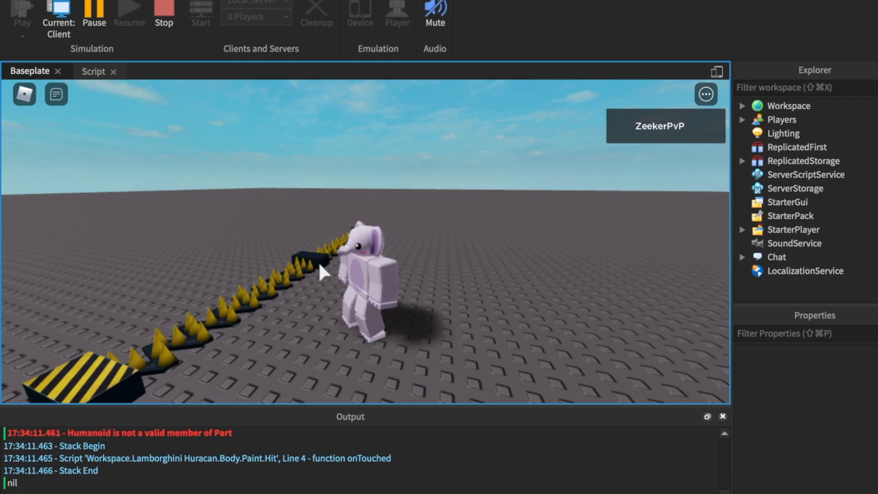
{"action": "mouse_move", "coordinate": [191, 270]}
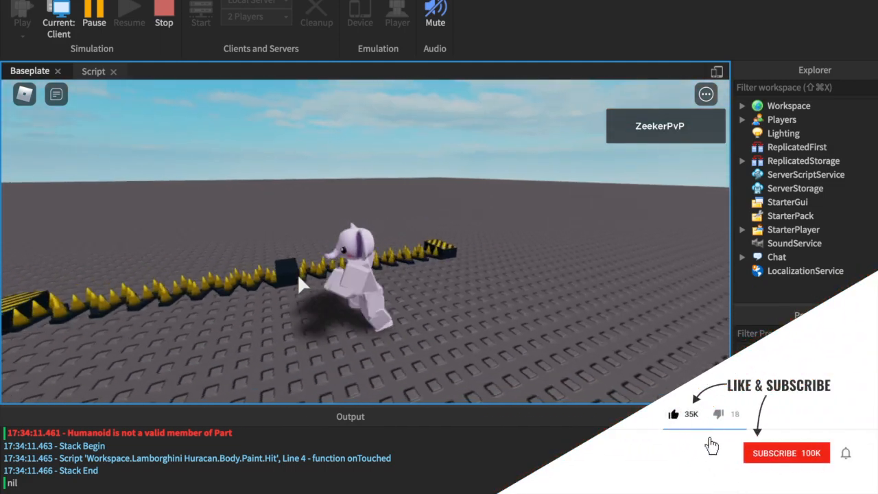
{"action": "left_click", "coordinate": [787, 453]}
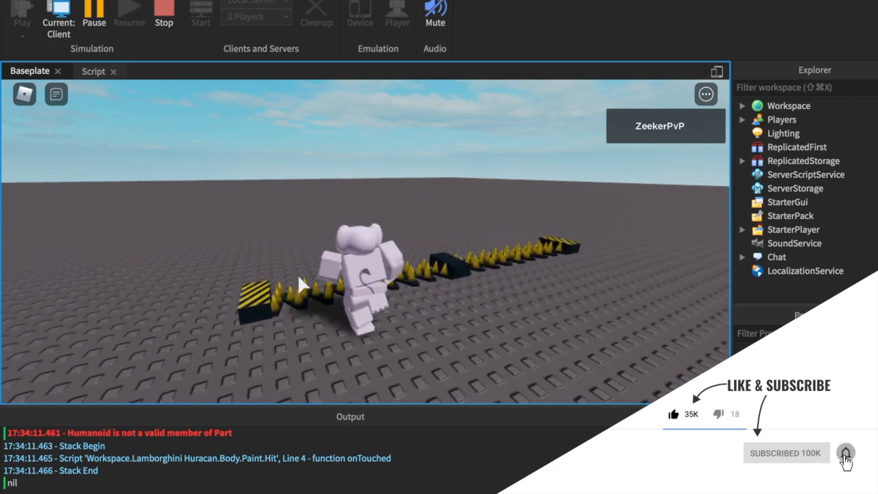